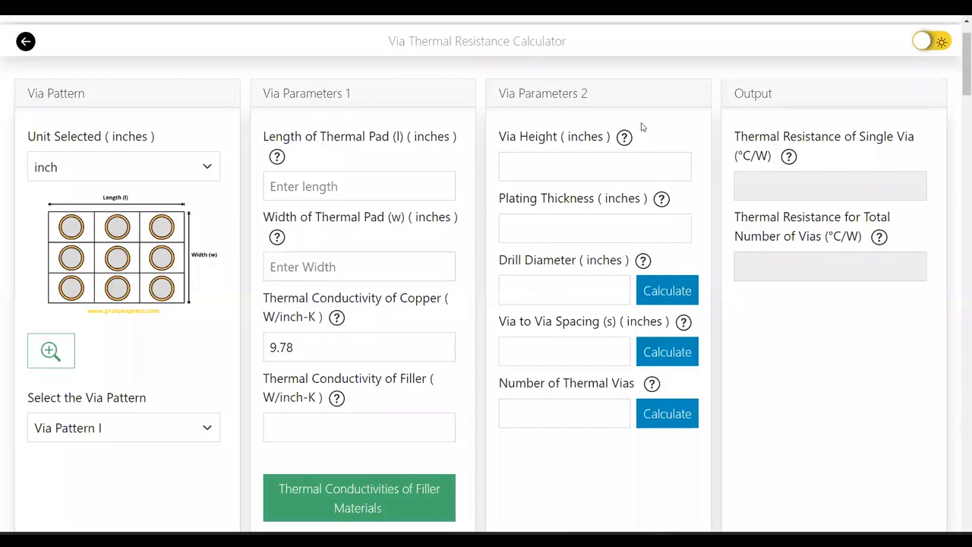
{"action": "mouse_move", "coordinate": [772, 67]}
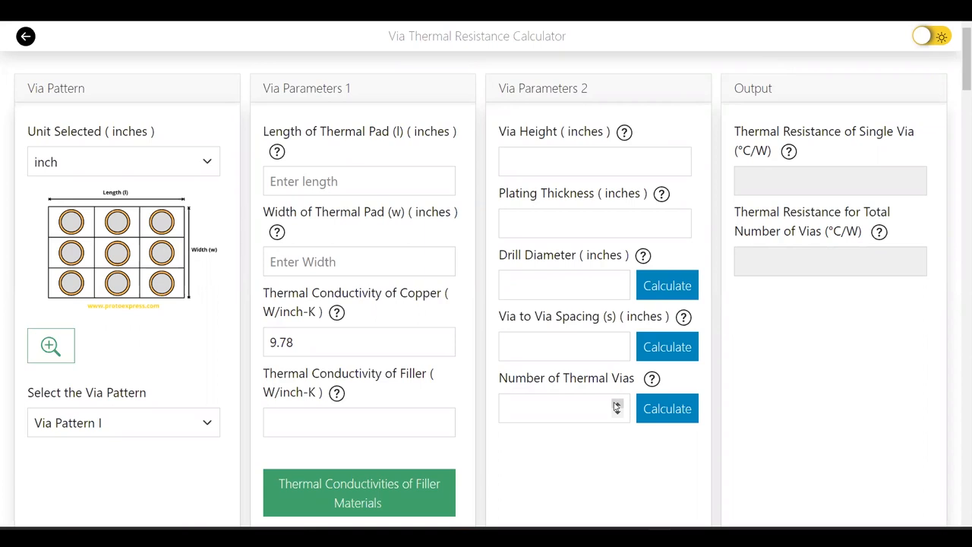
{"action": "mouse_move", "coordinate": [194, 167]}
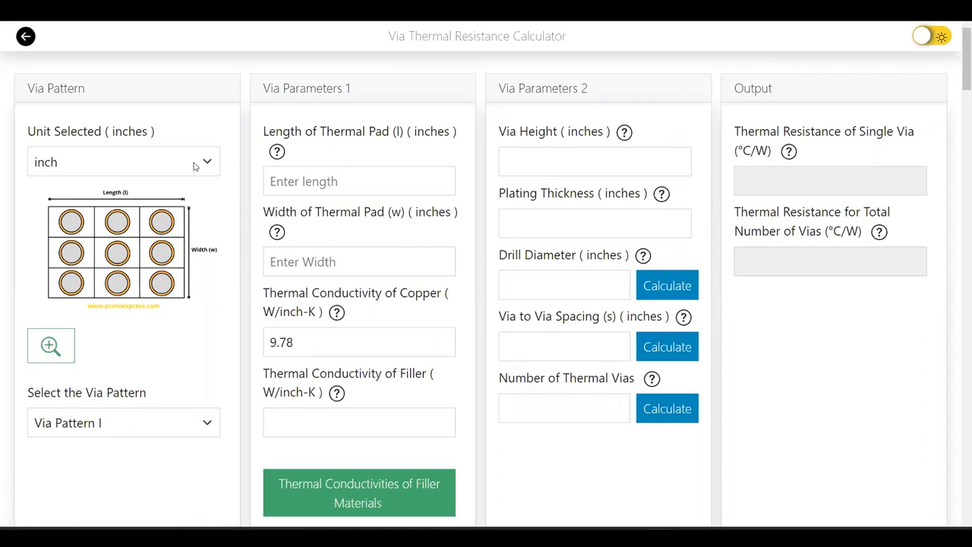
Keep inches as the length unit and review the filler materials reference table
{"action": "left_click", "coordinate": [122, 161]}
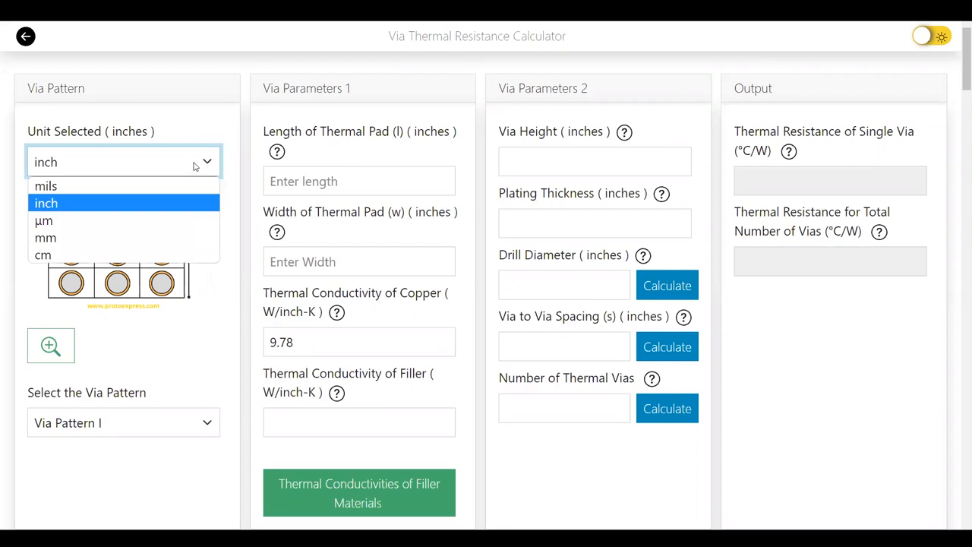
{"action": "left_click", "coordinate": [46, 203]}
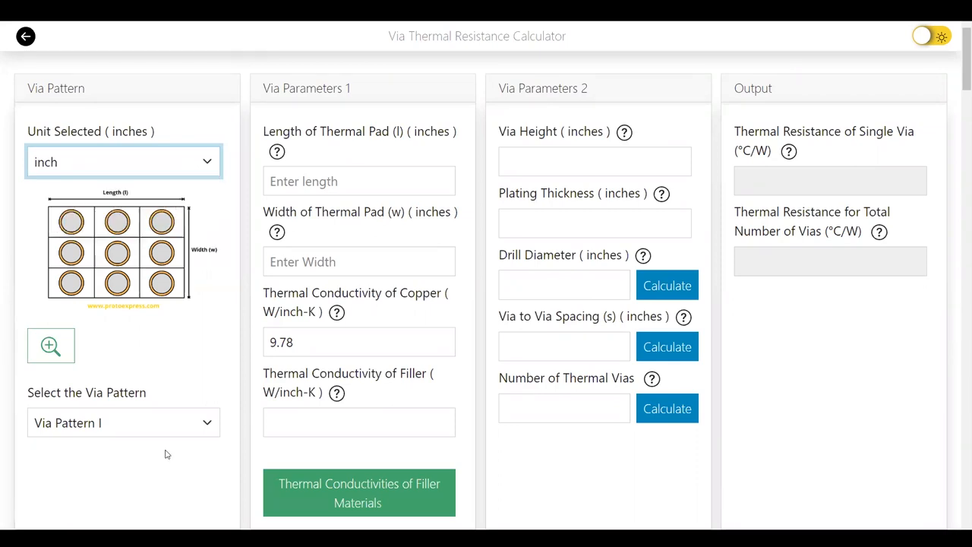
{"action": "left_click", "coordinate": [121, 422]}
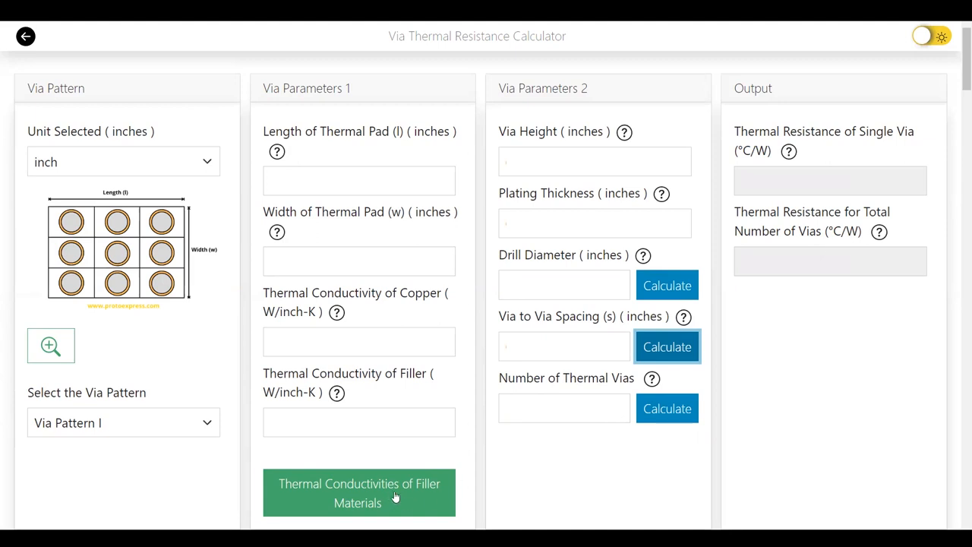
{"action": "left_click", "coordinate": [358, 492]}
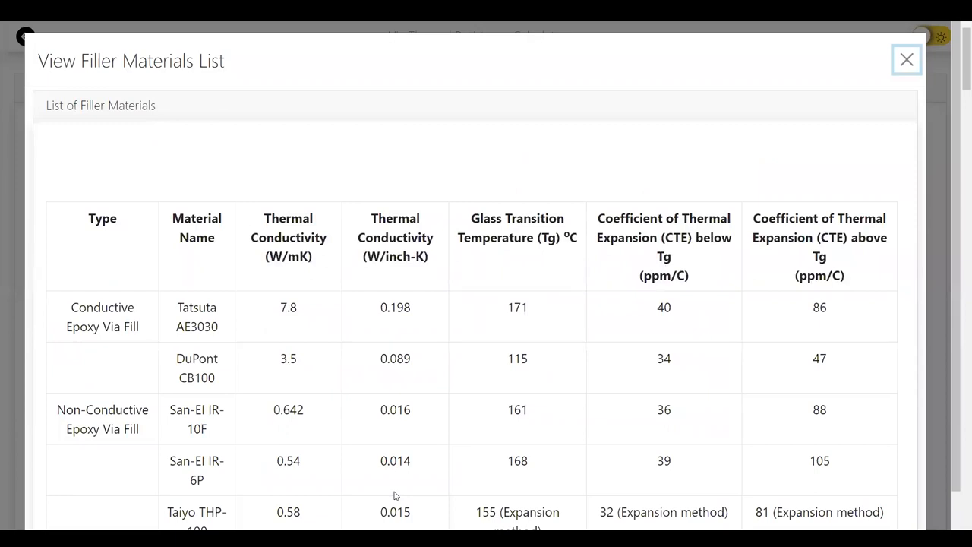
{"action": "left_click", "coordinate": [905, 59]}
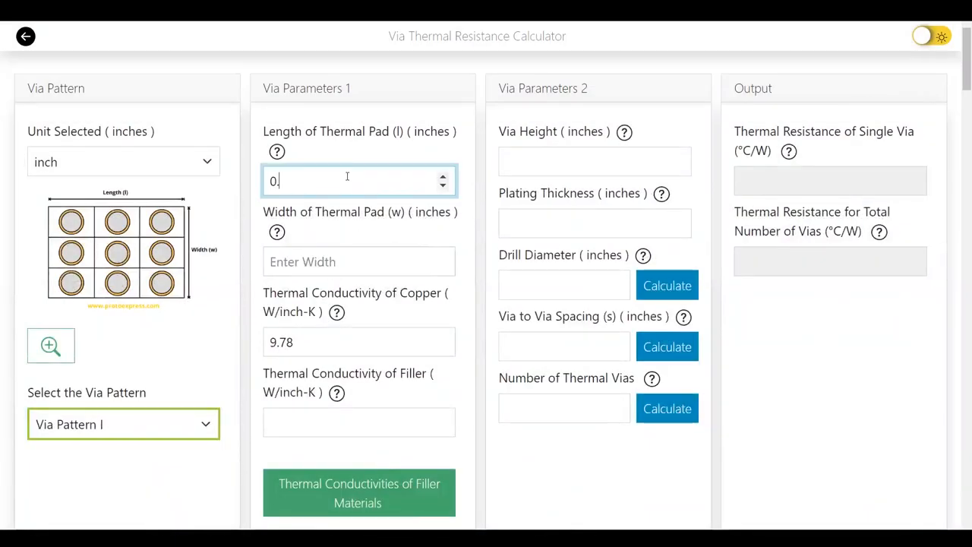
Enter the 0.393 pad and via dimensions and compute about 70.5 required thermal vias
{"action": "type", "text": "0.393"}
{"action": "left_click", "coordinate": [564, 346]}
{"action": "type", "text": "0.031"}
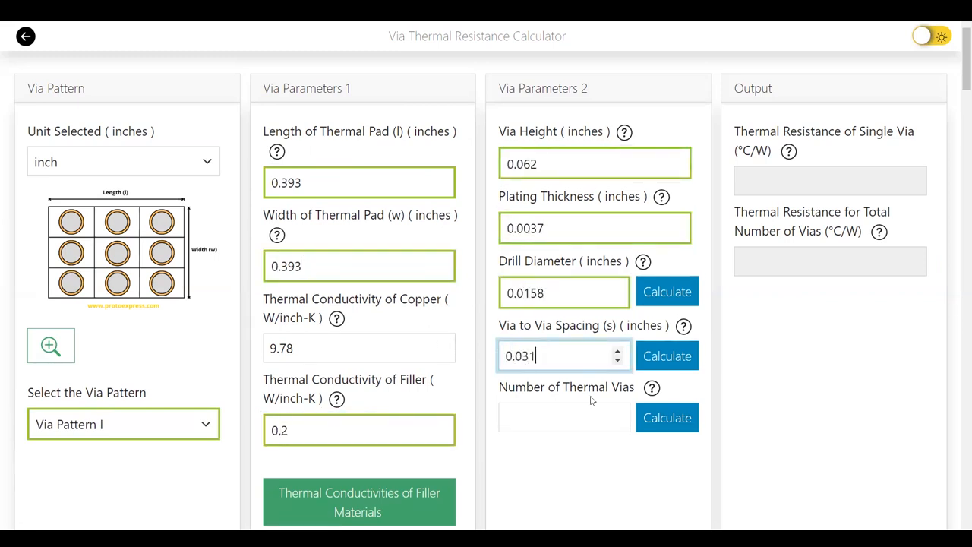
{"action": "left_click", "coordinate": [667, 407]}
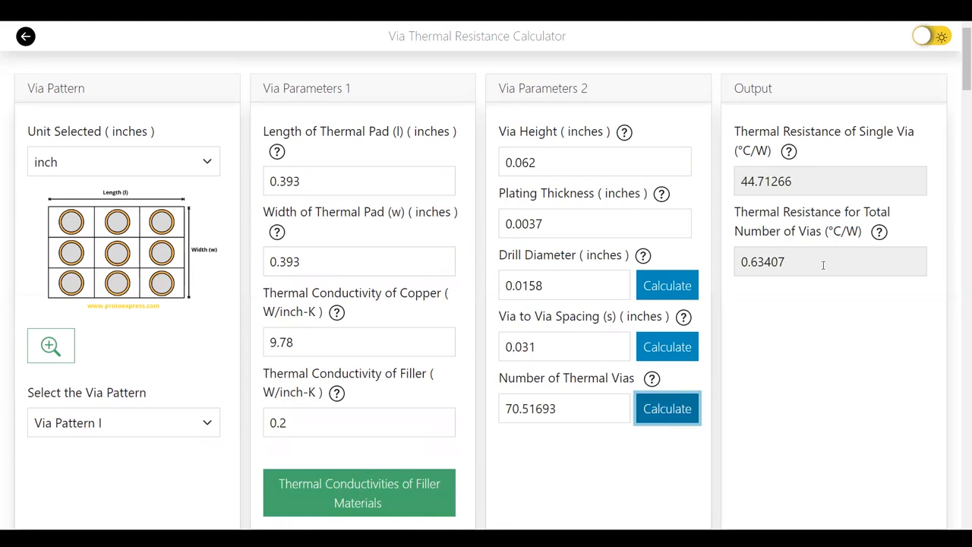
{"action": "mouse_move", "coordinate": [667, 285]}
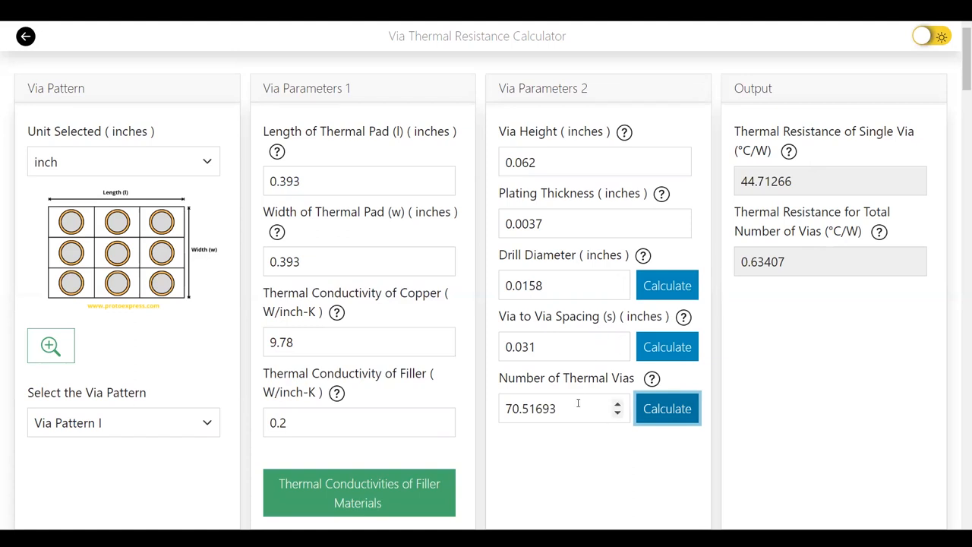
Fix the via count at 50 and compute the optimized drill diameter 0.024579
{"action": "type", "text": "50"}
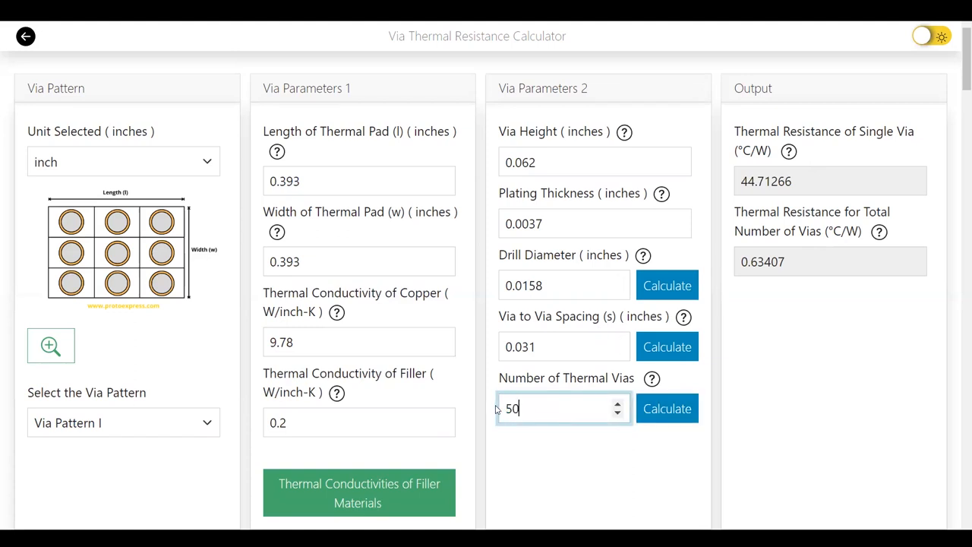
{"action": "left_click", "coordinate": [667, 286]}
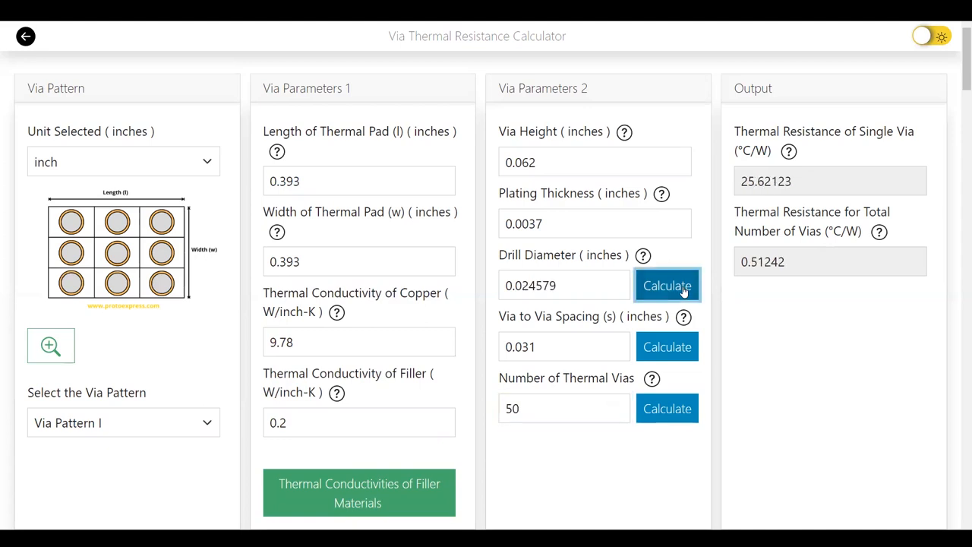
{"action": "mouse_move", "coordinate": [771, 228]}
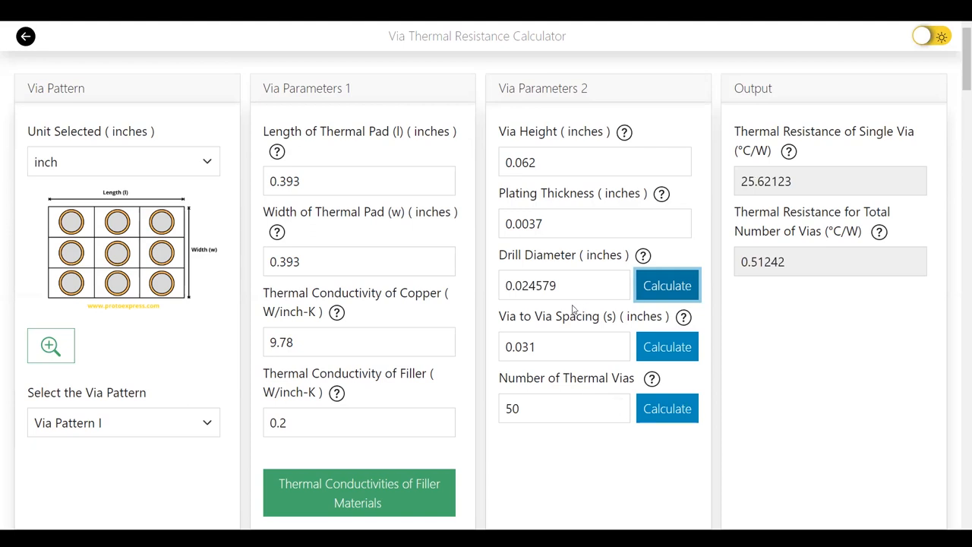
Set drill diameter 0.03 and compute the via-to-via spacing 0.025579 for 50 vias
{"action": "type", "text": "0.03"}
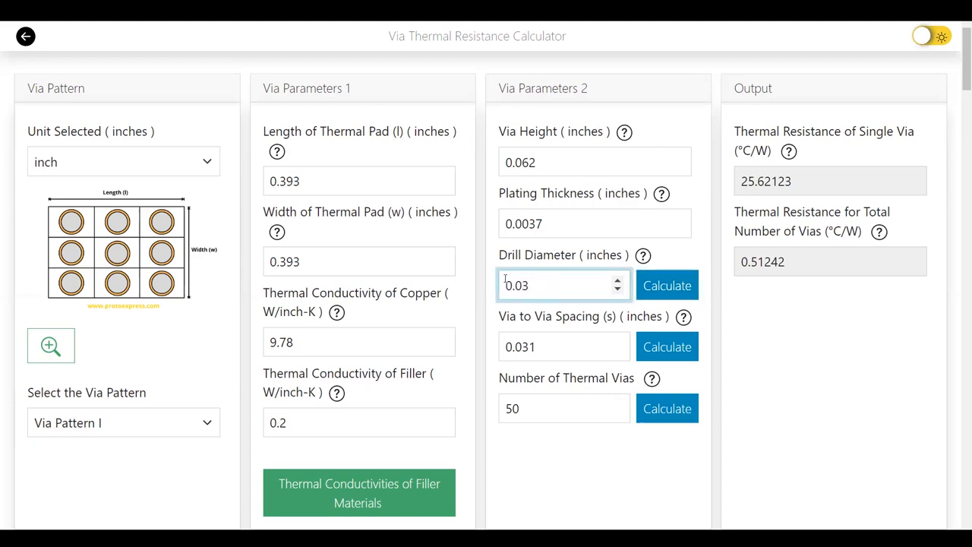
{"action": "left_click", "coordinate": [667, 346]}
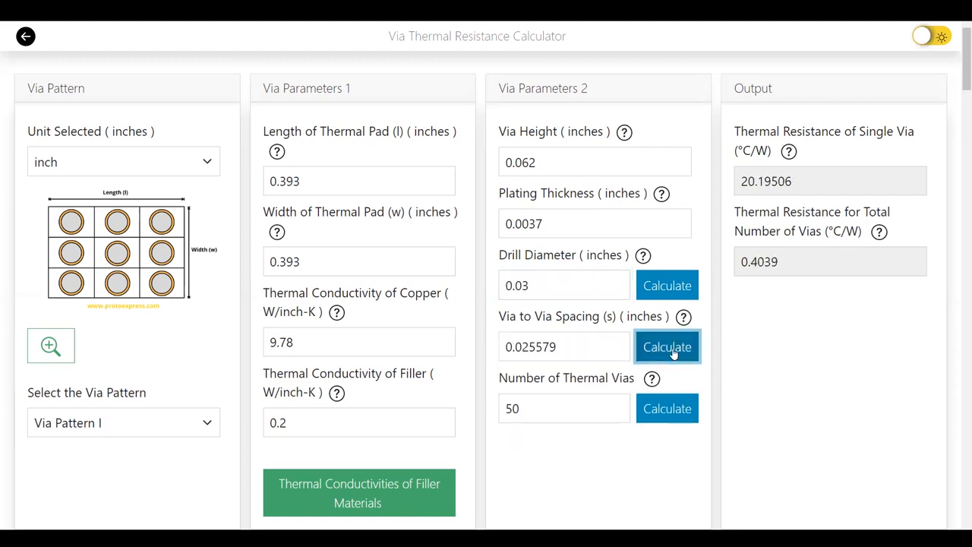